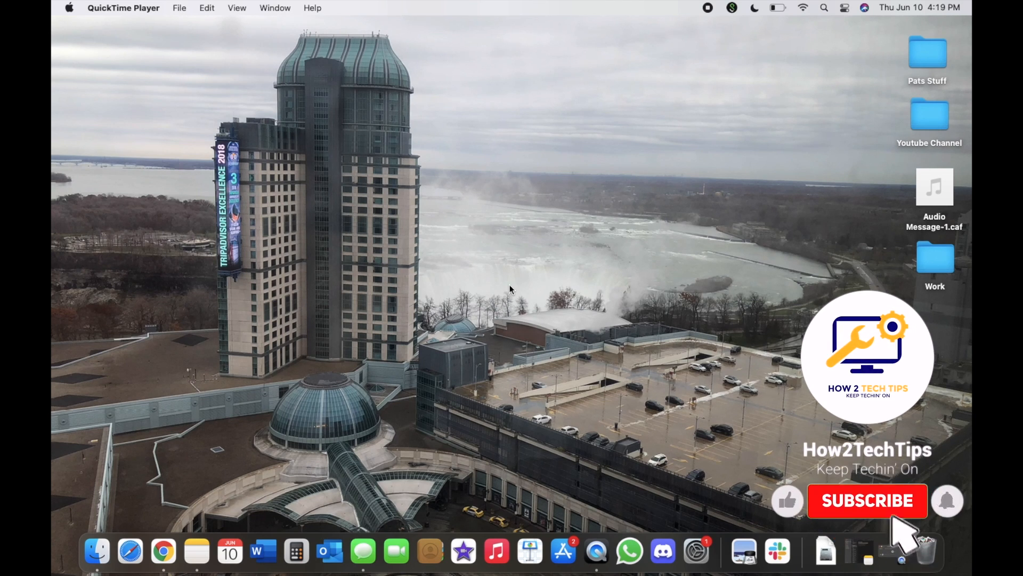
Step: Launch Google Chrome from the Dock
click(867, 501)
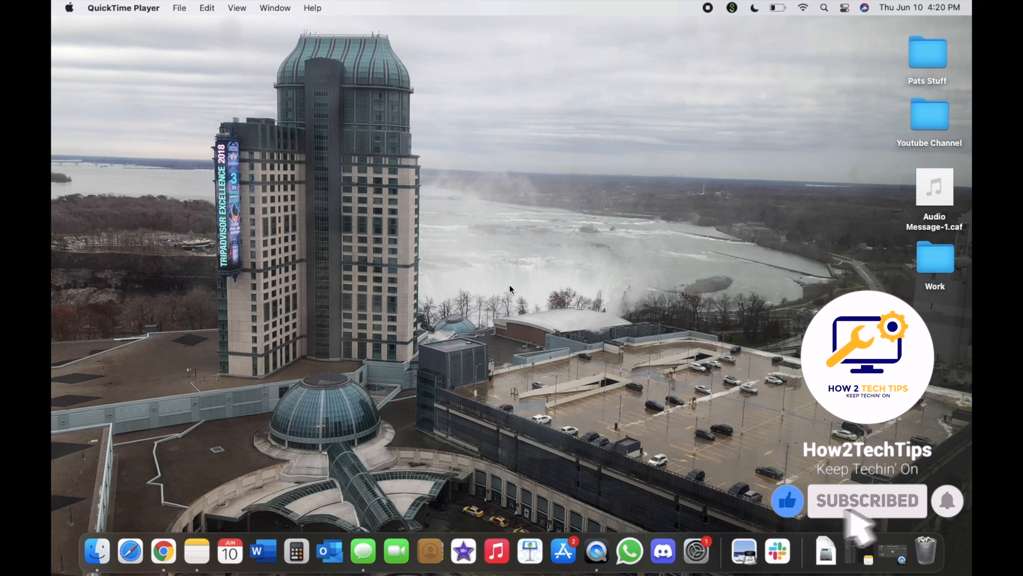
mouse_move(948, 501)
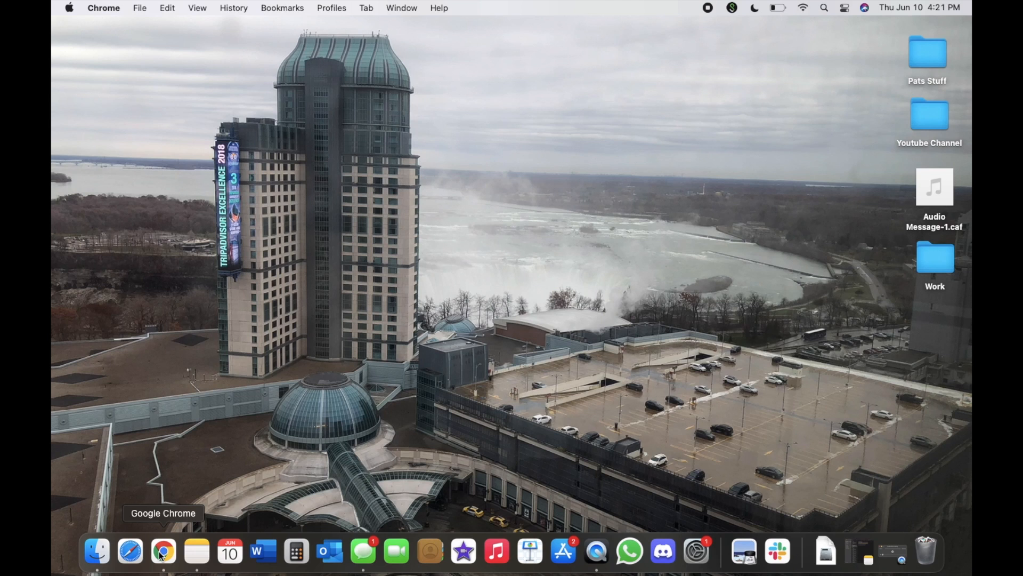
Step: Search Google for 'fliqlo' from a new Chrome window's address bar
click(162, 551)
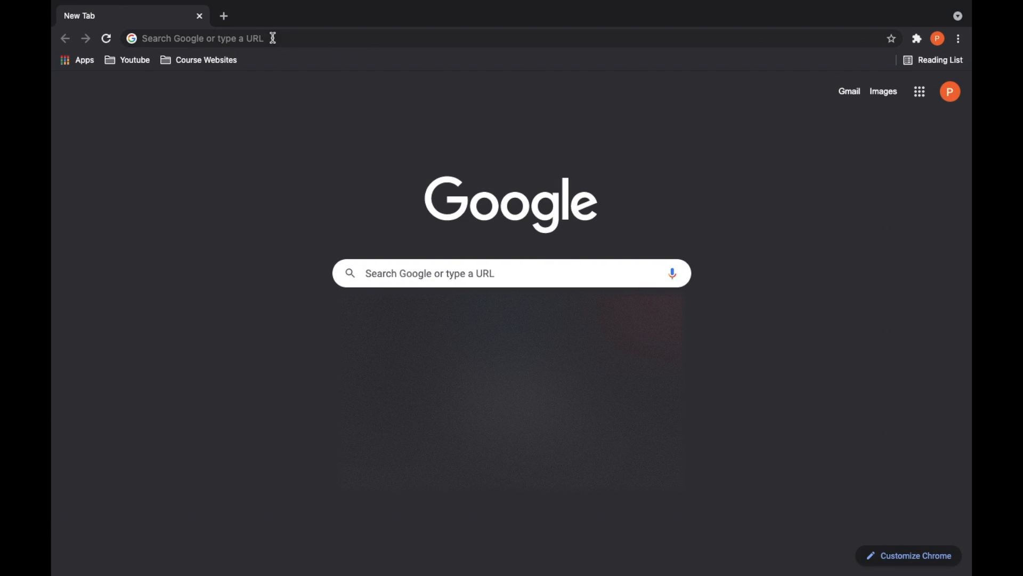
mouse_move(454, 265)
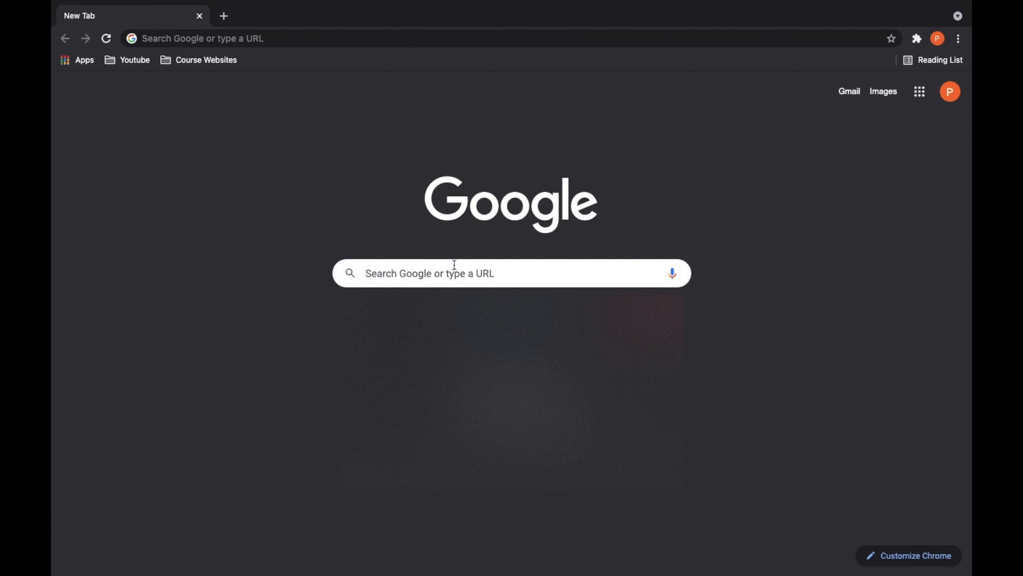
click(457, 273)
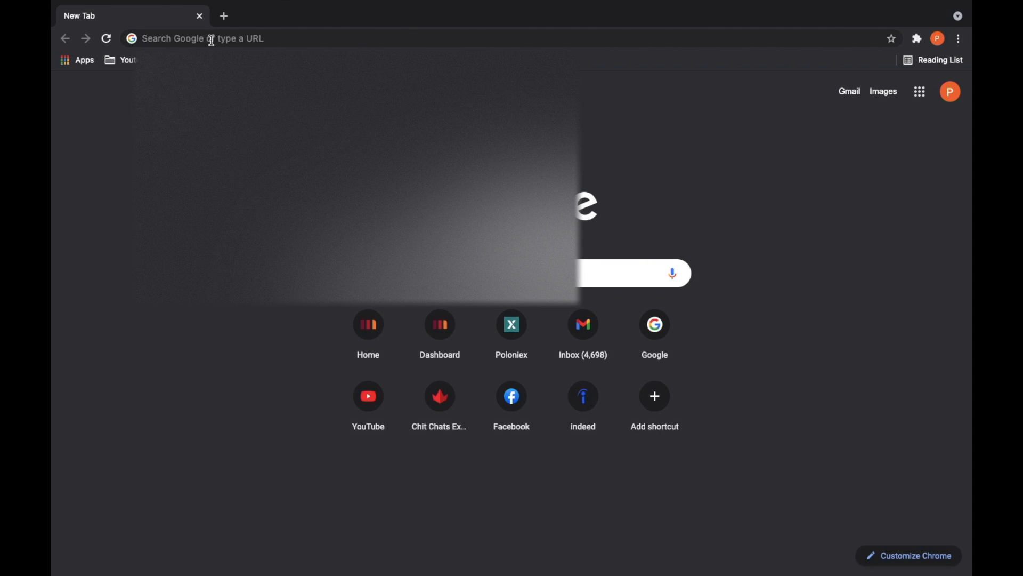
text(gmail.com)
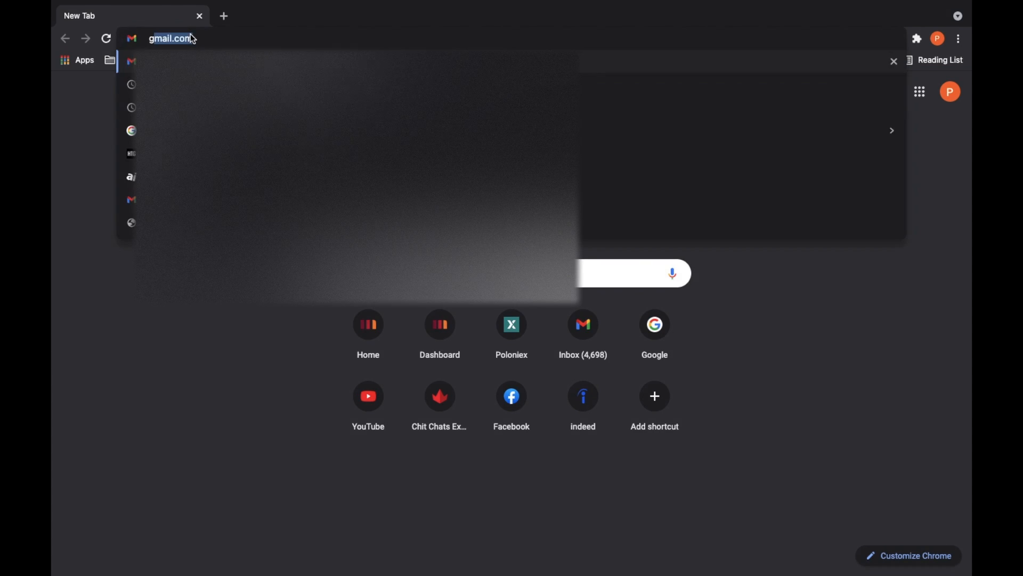
text(flipqlo)
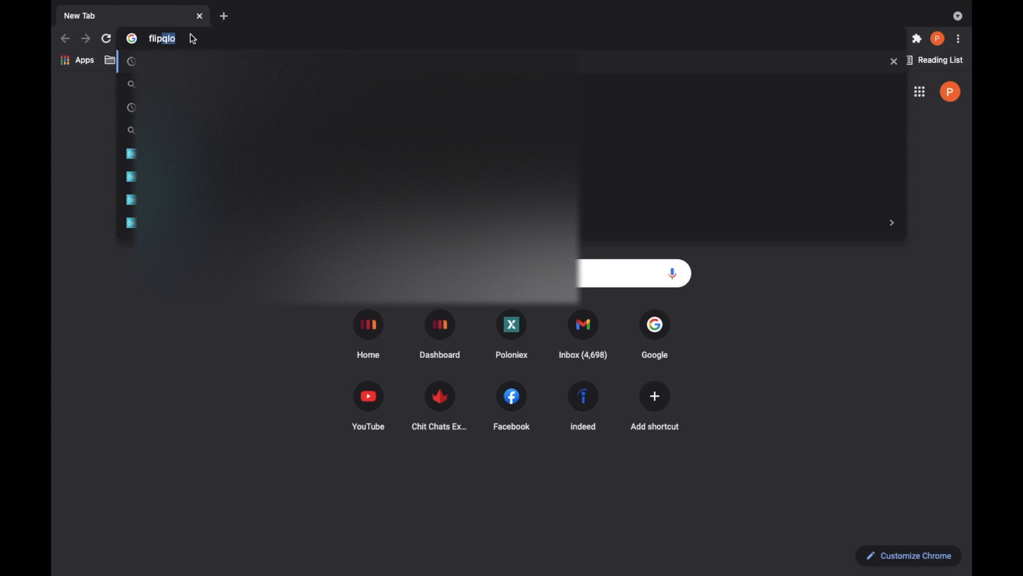
text(fliqlo.com/screensaver/)
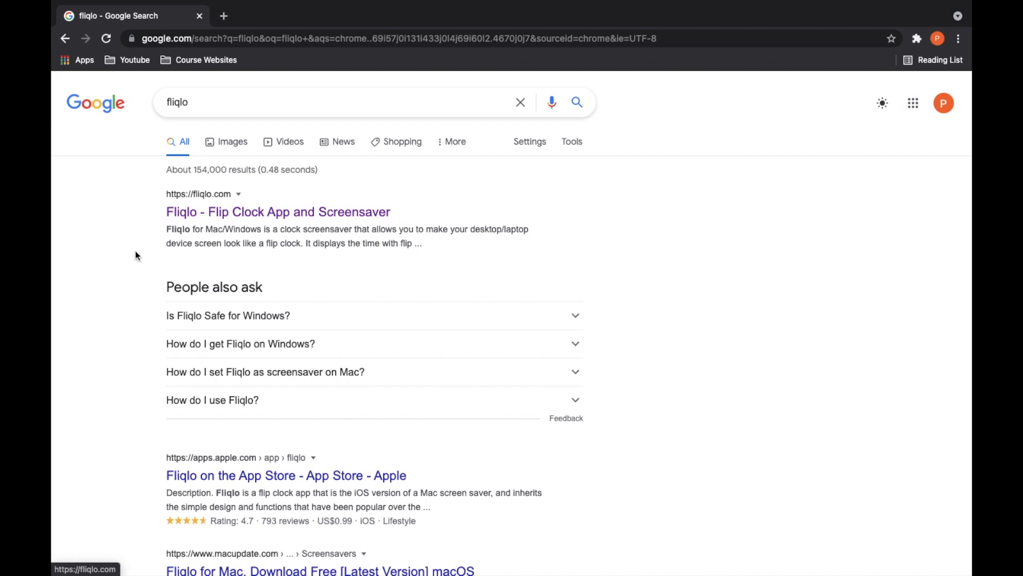
Step: Open the first result, the Fliqlo flip clock site at fliqlo.com
click(277, 211)
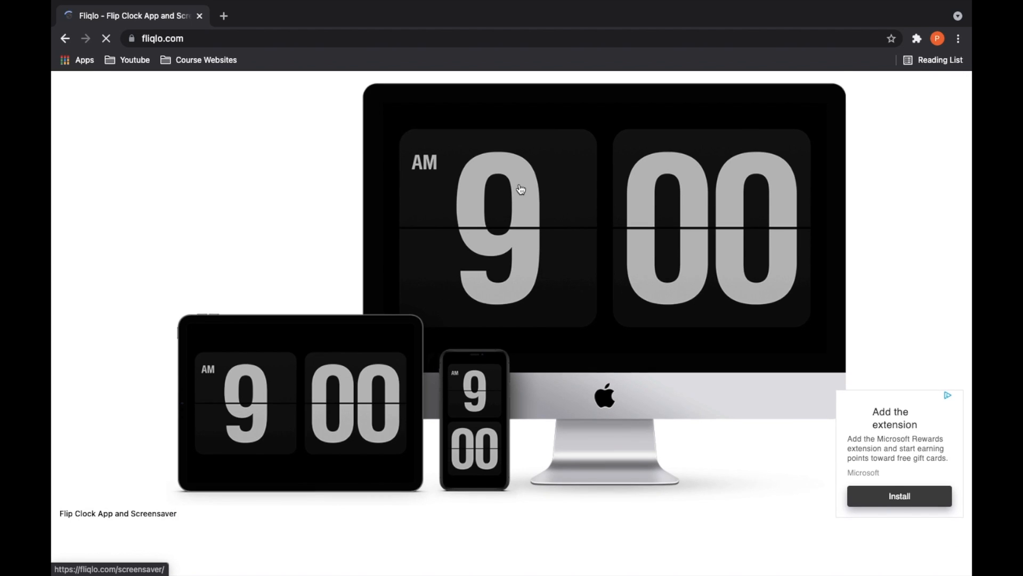
scroll(down, 3)
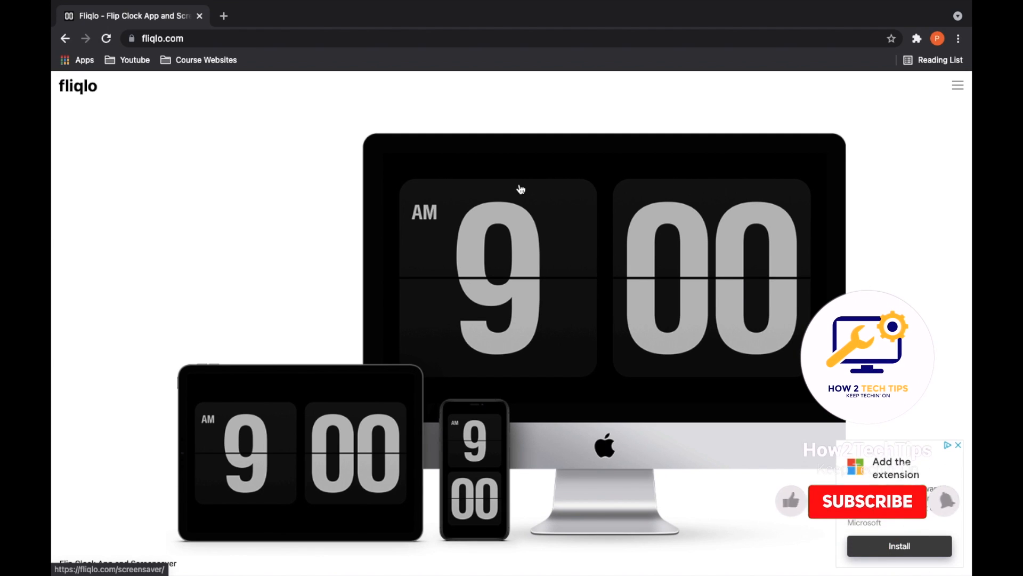
click(866, 501)
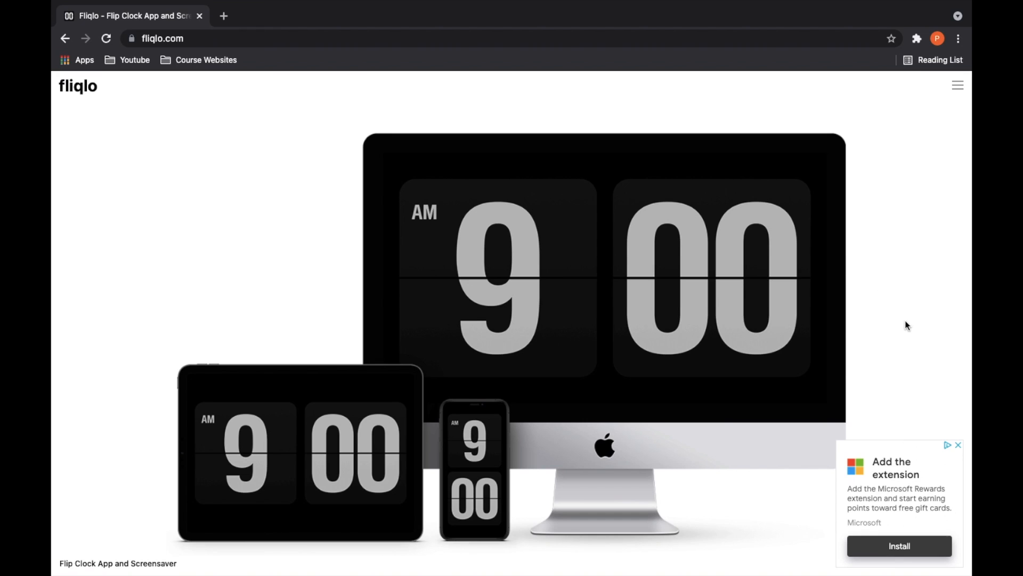
mouse_move(930, 134)
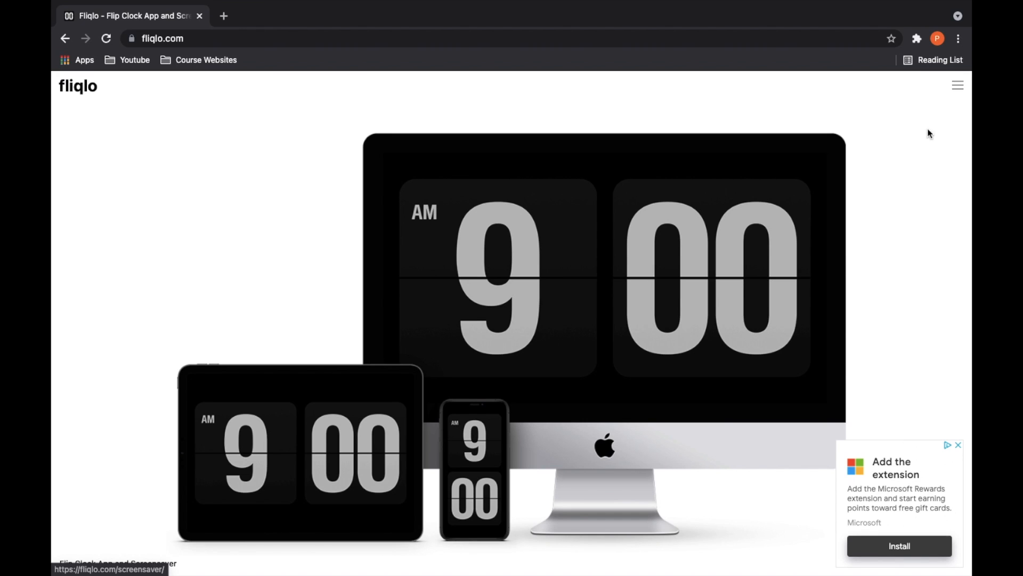
mouse_move(957, 85)
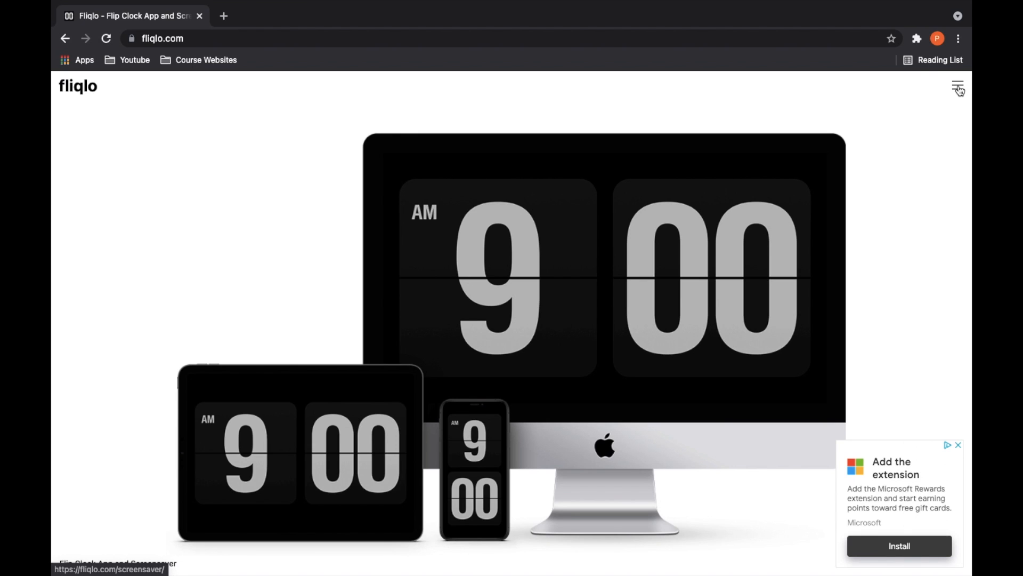
Step: Go to the Screensaver page via the site's top-right menu
click(958, 86)
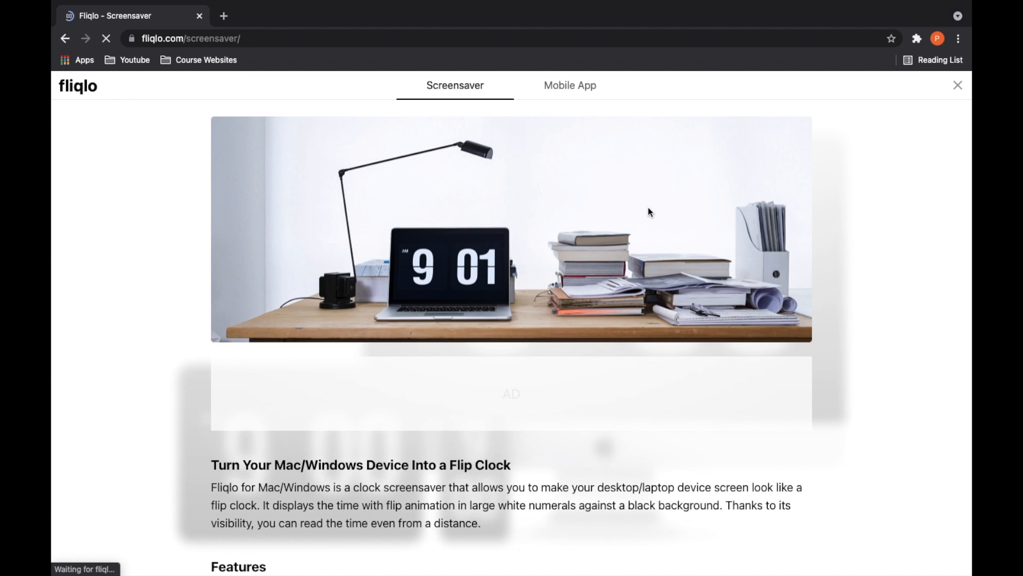
scroll(down, 3)
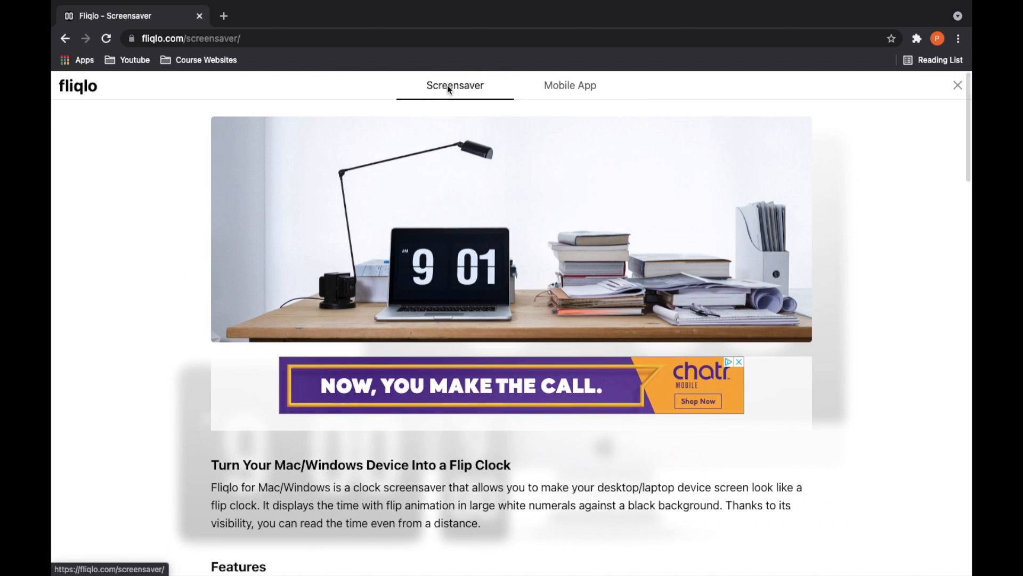
Step: Download Fliqlo version 1.8.3 for Mac from the download cards
scroll(down, 3)
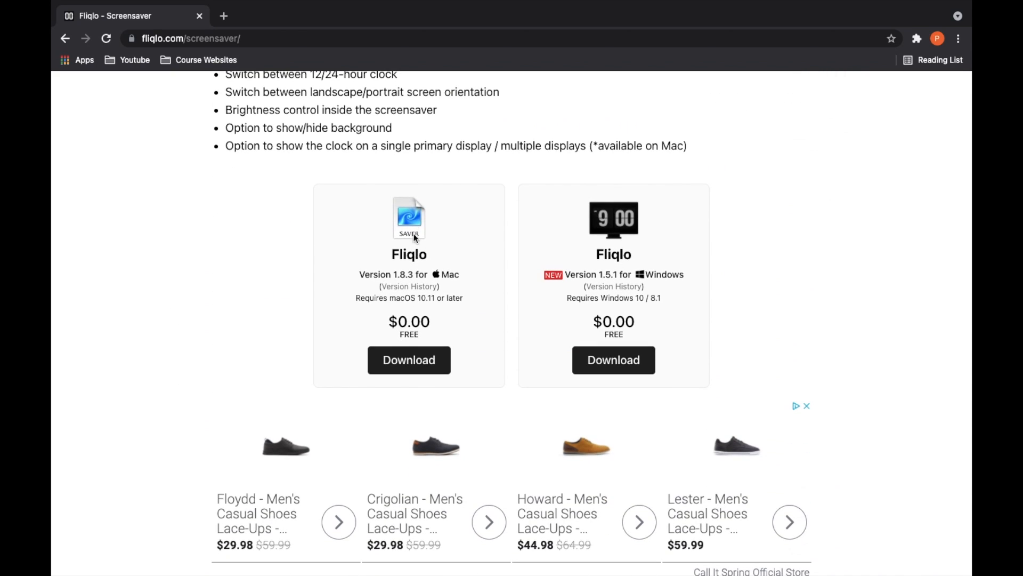
mouse_move(394, 199)
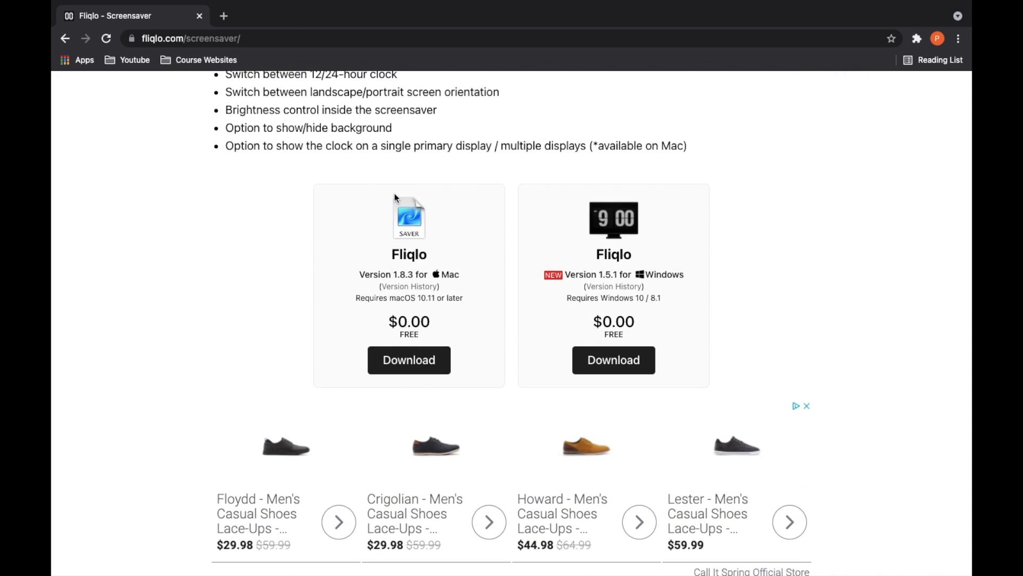
mouse_move(364, 278)
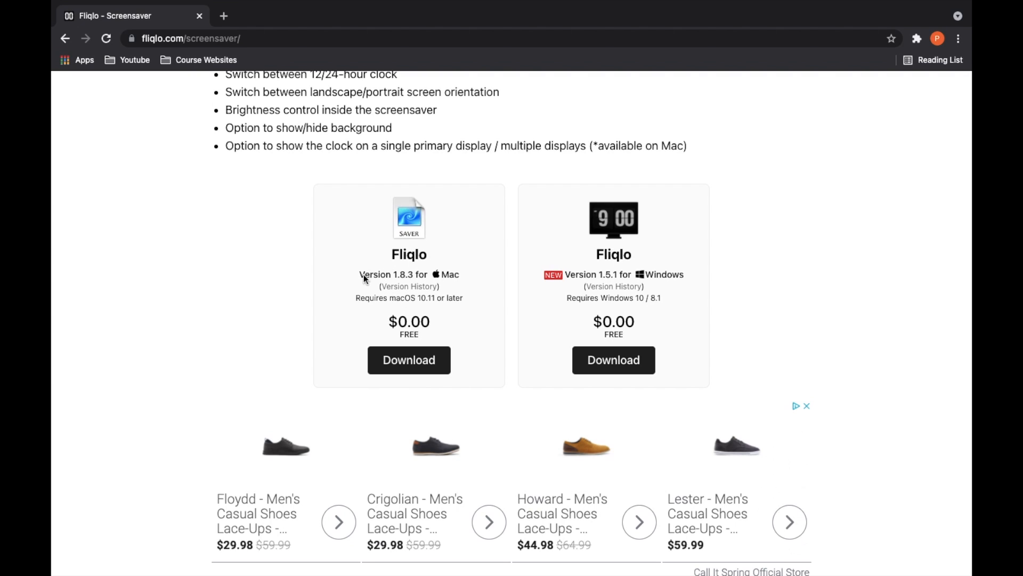
mouse_move(466, 280)
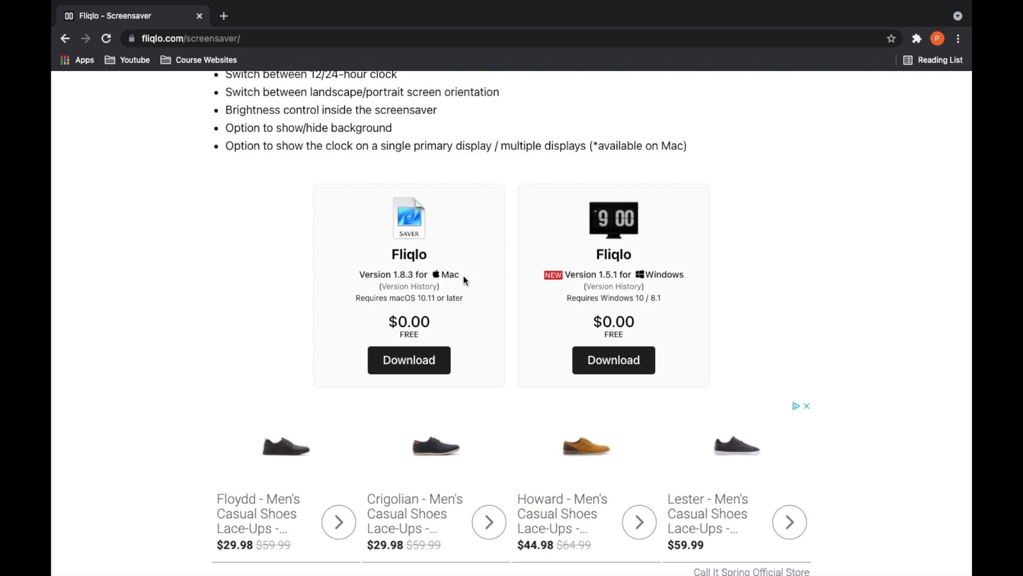
mouse_move(661, 172)
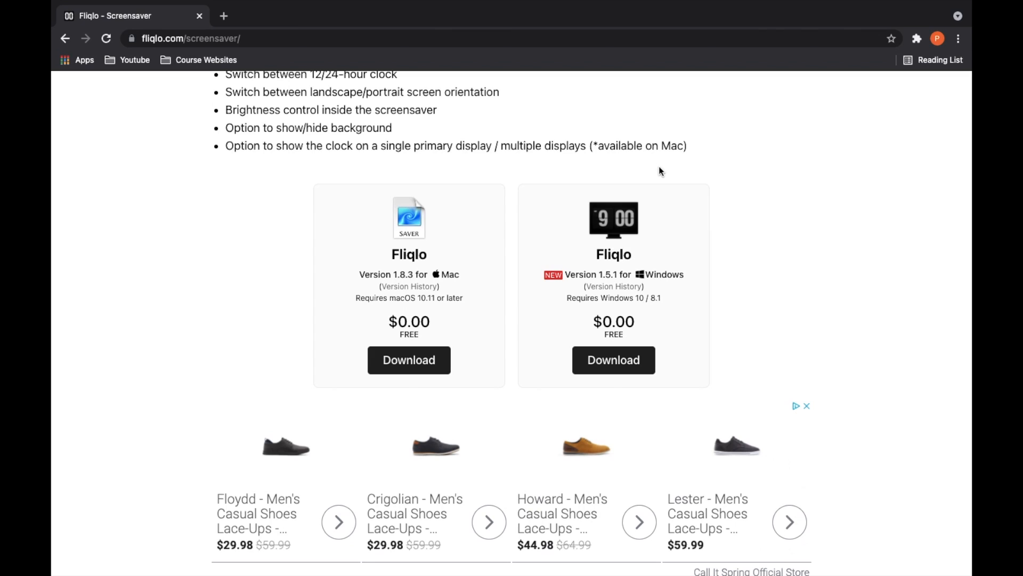
mouse_move(626, 258)
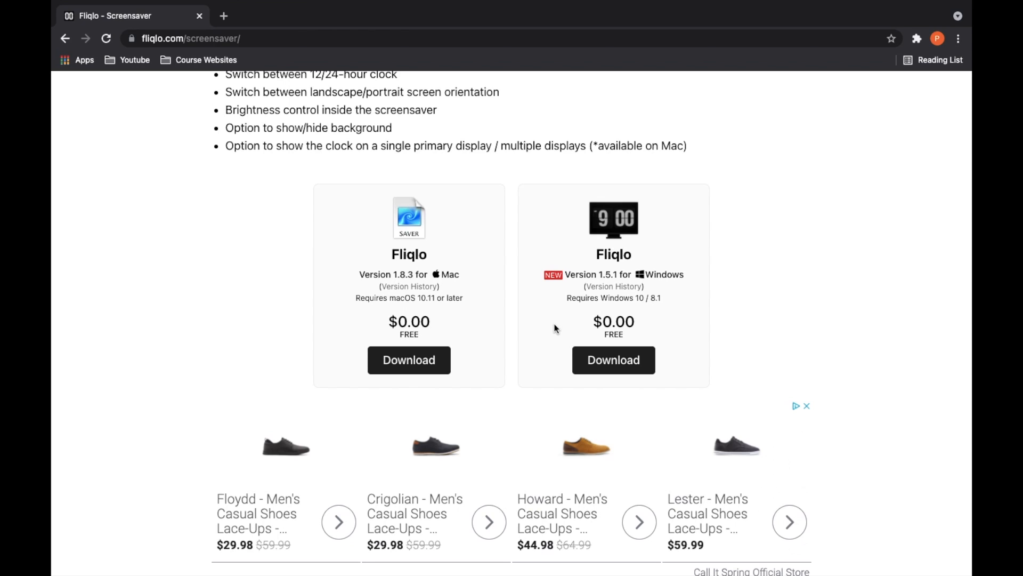
mouse_move(574, 296)
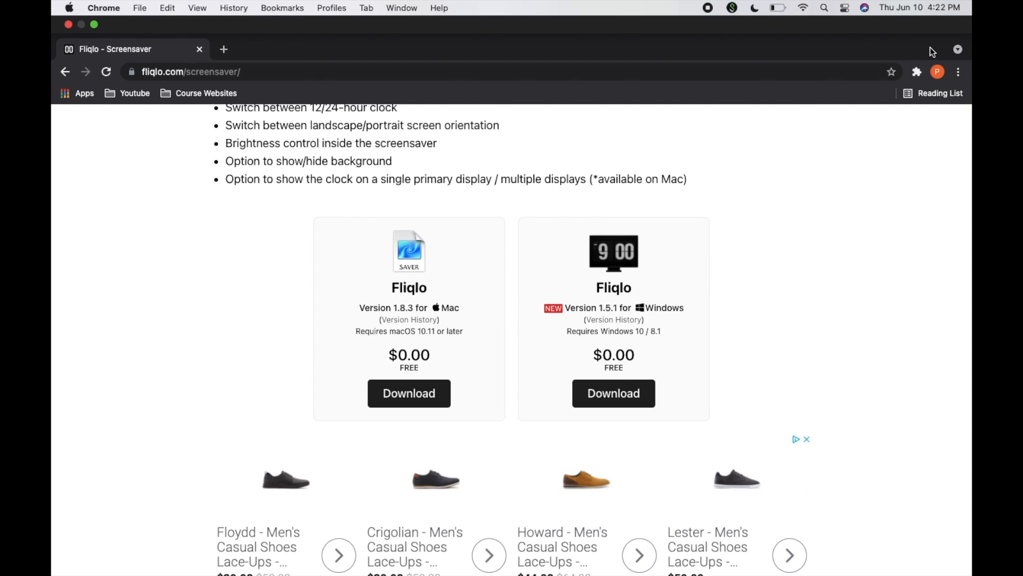
mouse_move(548, 66)
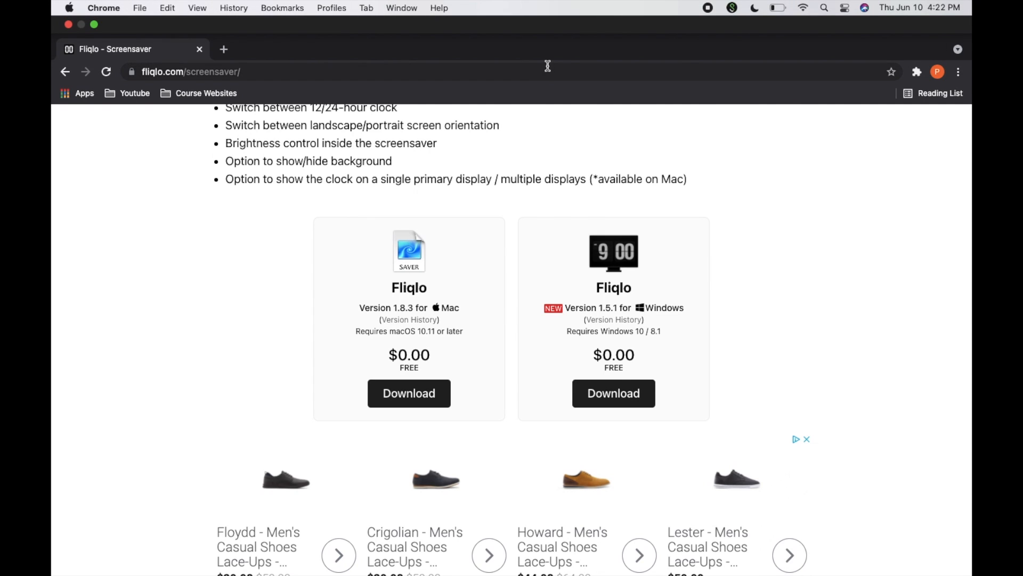
mouse_move(907, 55)
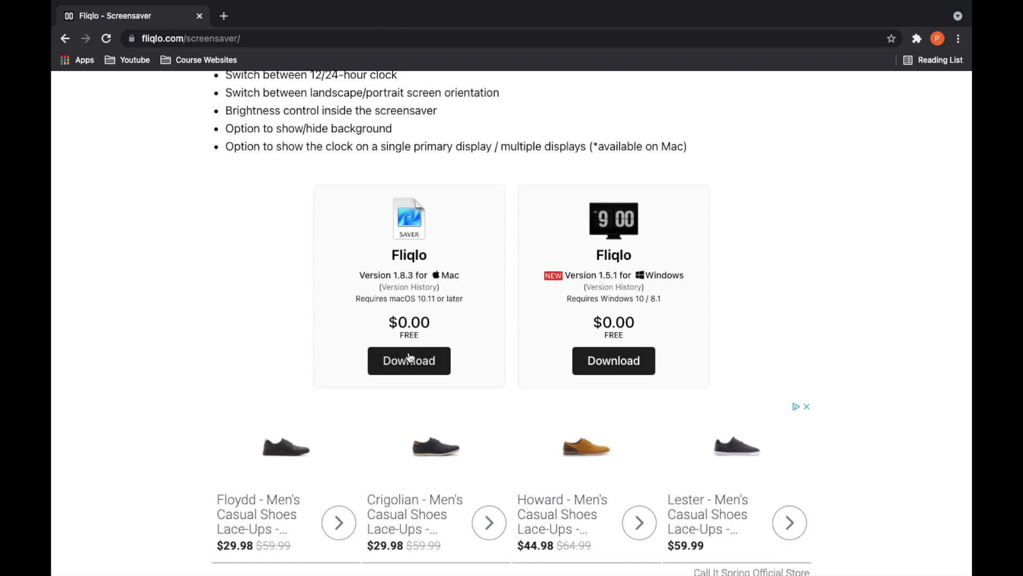
mouse_move(429, 337)
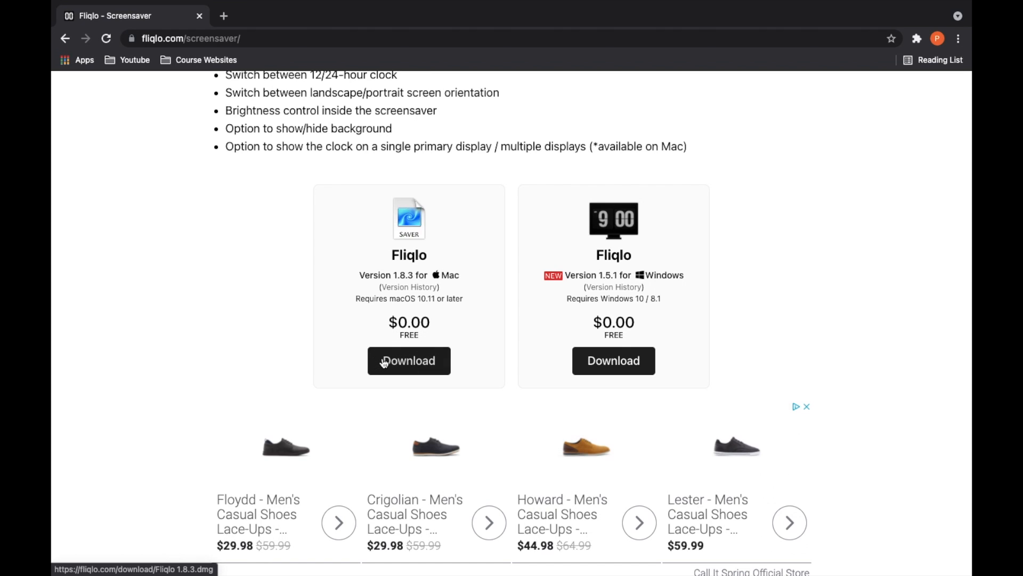
click(408, 361)
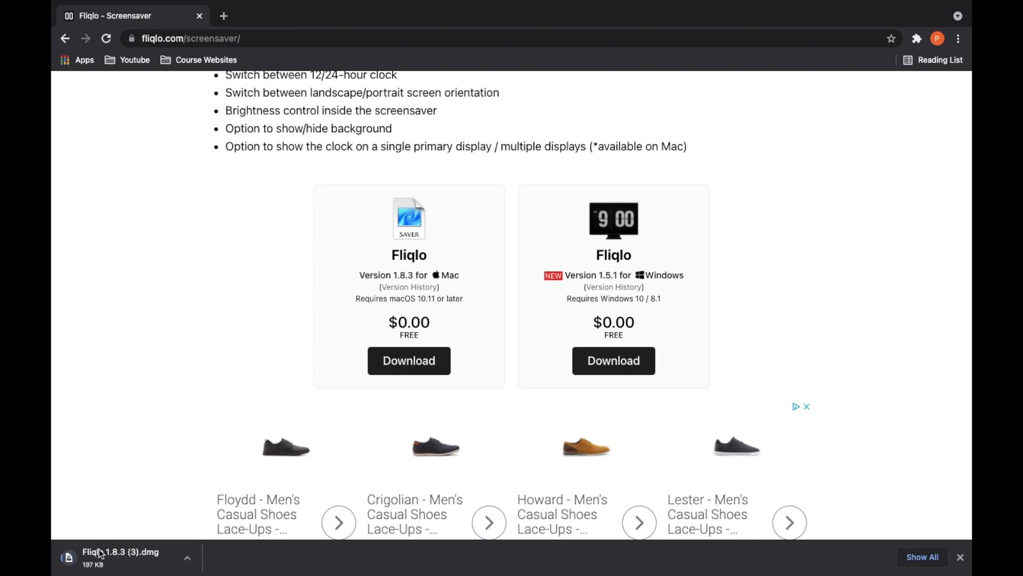
mouse_move(162, 362)
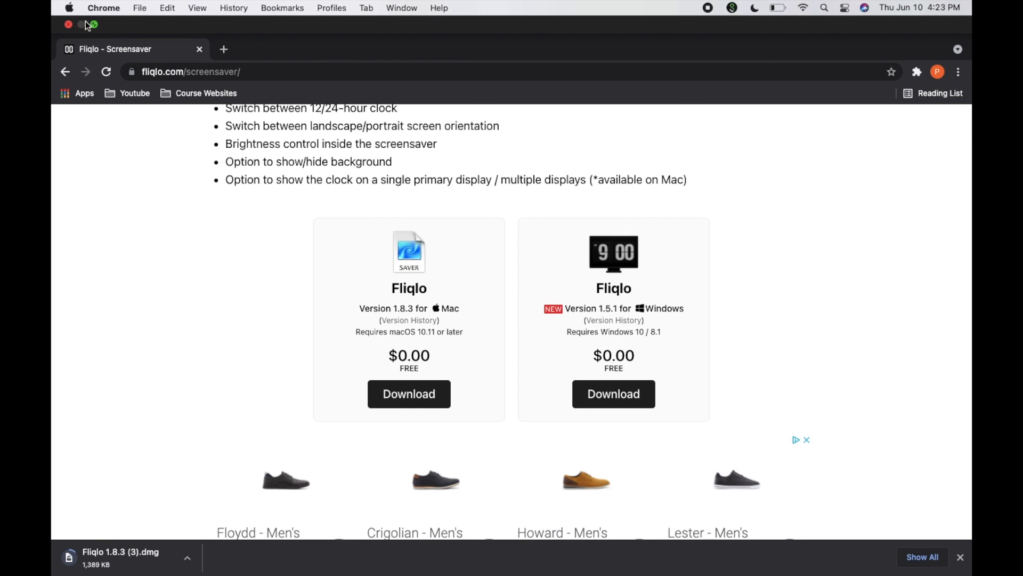
Step: Exit full screen and close the Chrome window once the .dmg has downloaded
click(80, 24)
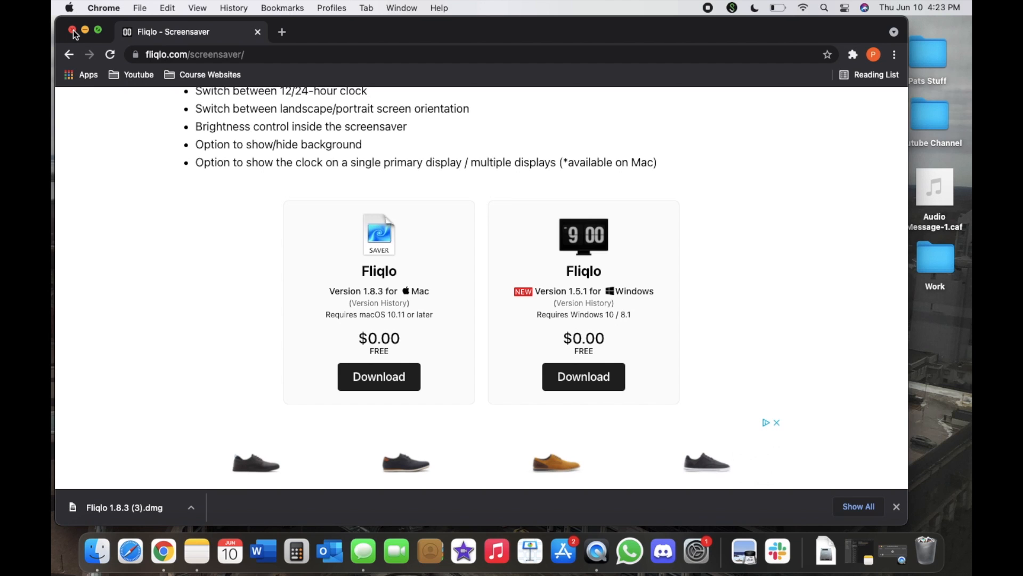
click(74, 31)
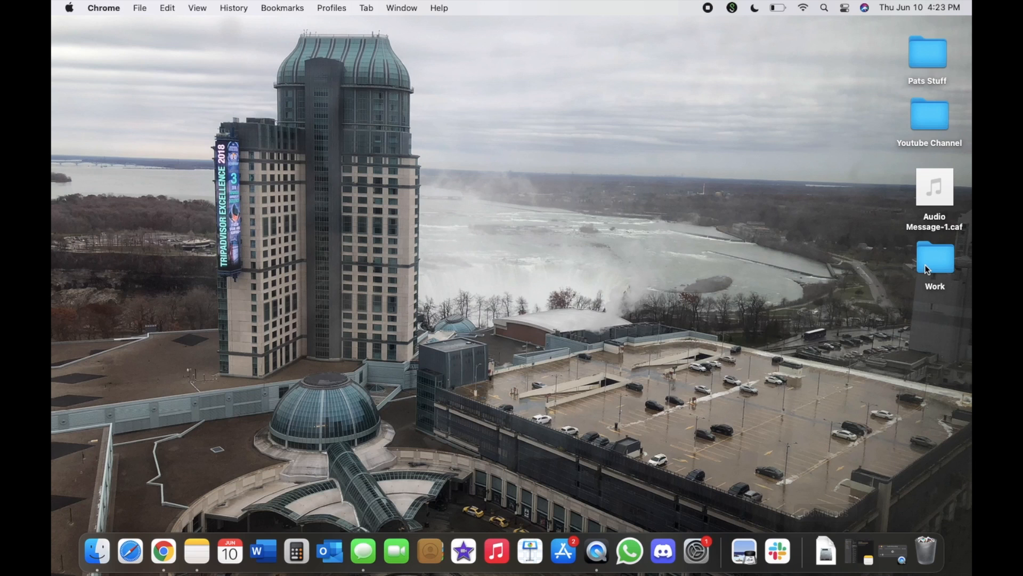
Step: Mount the downloaded Fliqlo 1.8.3 disk image from Downloads
click(825, 550)
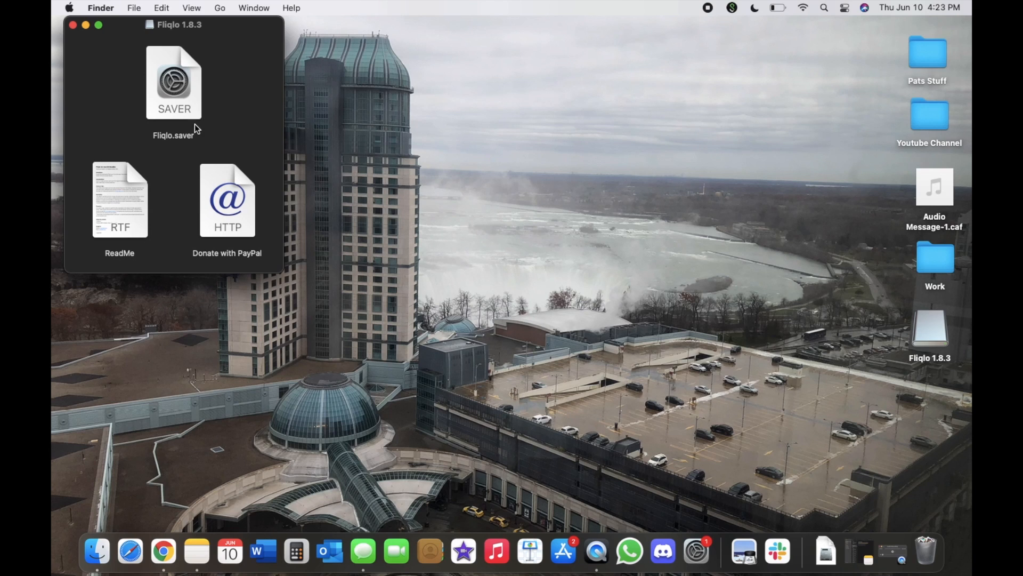
mouse_move(254, 153)
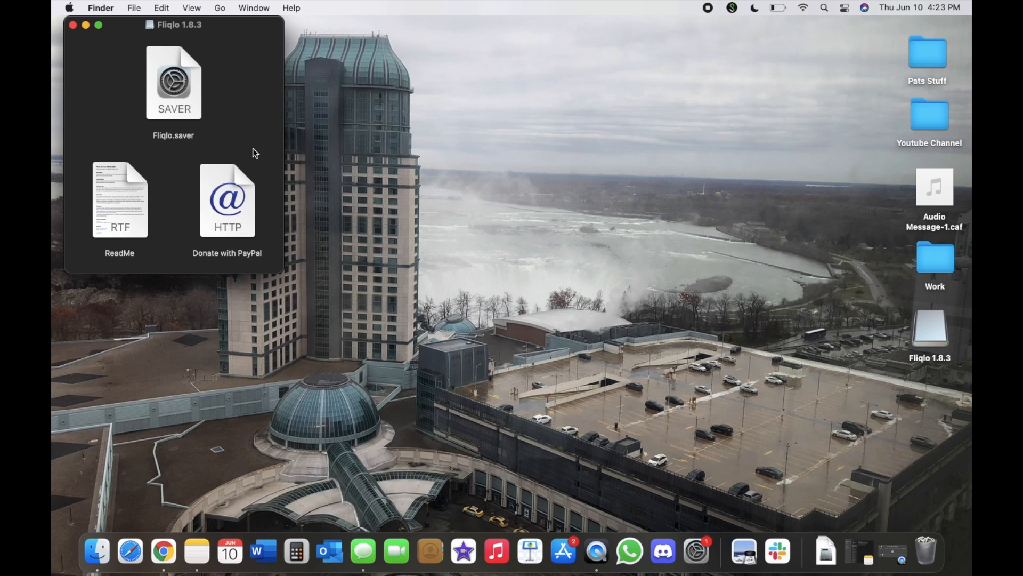
mouse_move(233, 230)
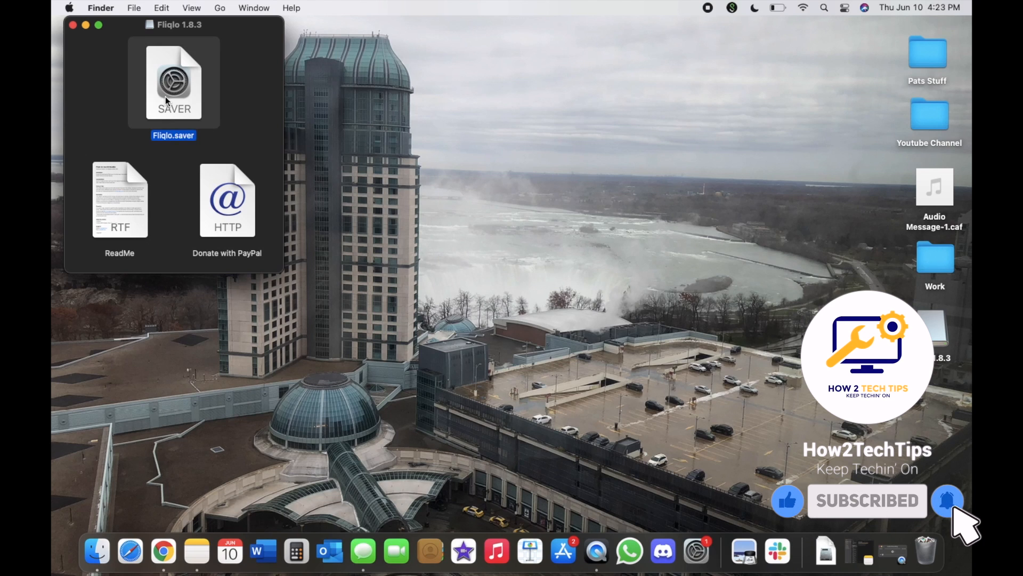
Step: Install Fliqlo.saver, replacing the existing copy and authenticating with the admin password
double_click(173, 82)
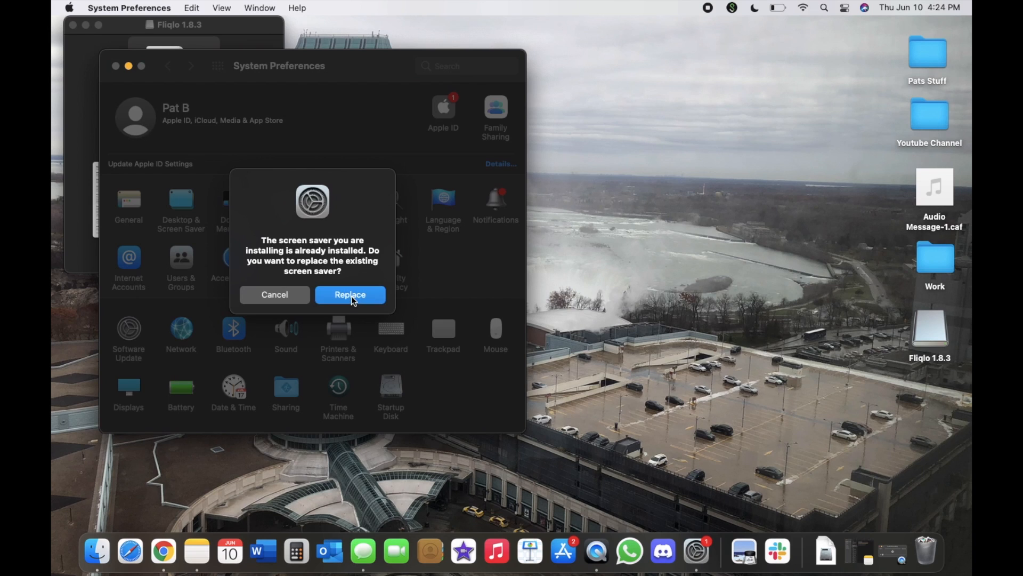
click(350, 294)
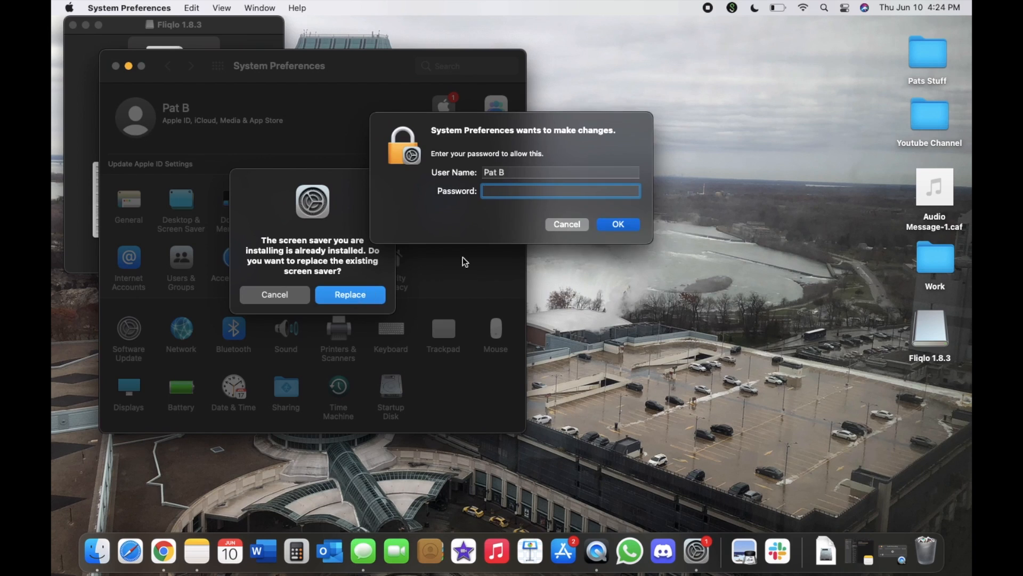
text(password)
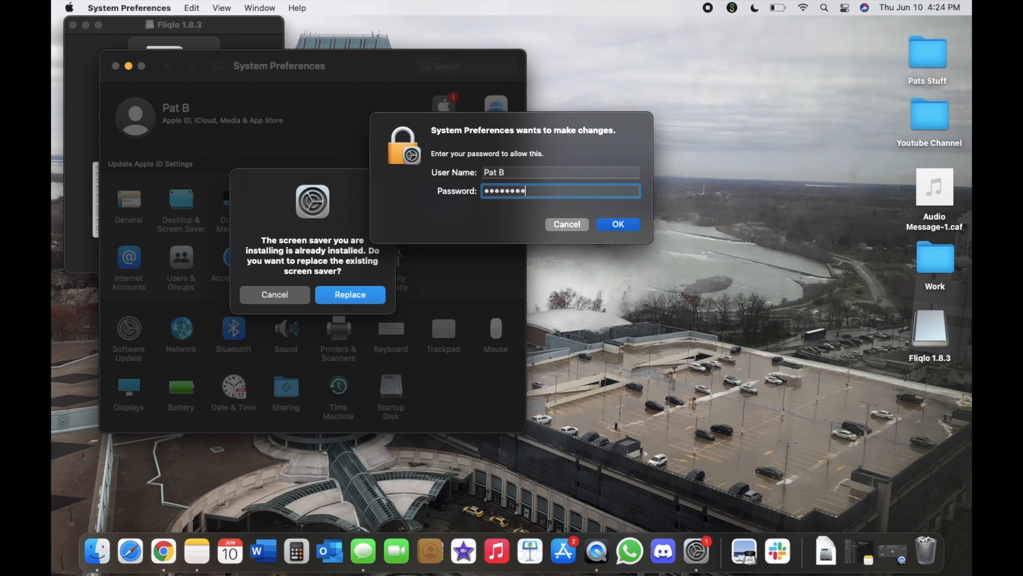
click(617, 224)
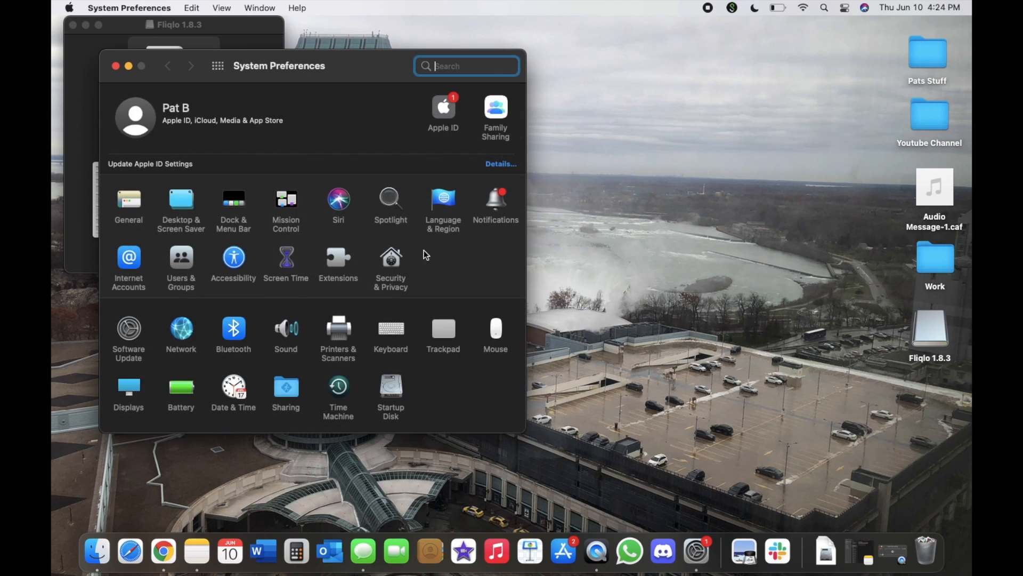
Step: In Desktop & Screen Saver, keep Fliqlo starting after 1 Minute and close the window
click(181, 199)
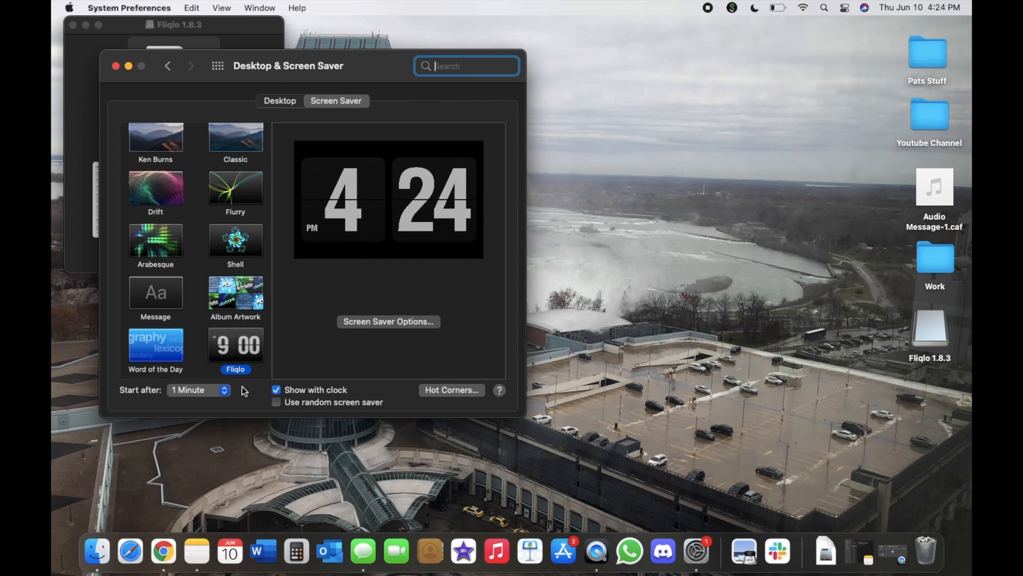
mouse_move(290, 394)
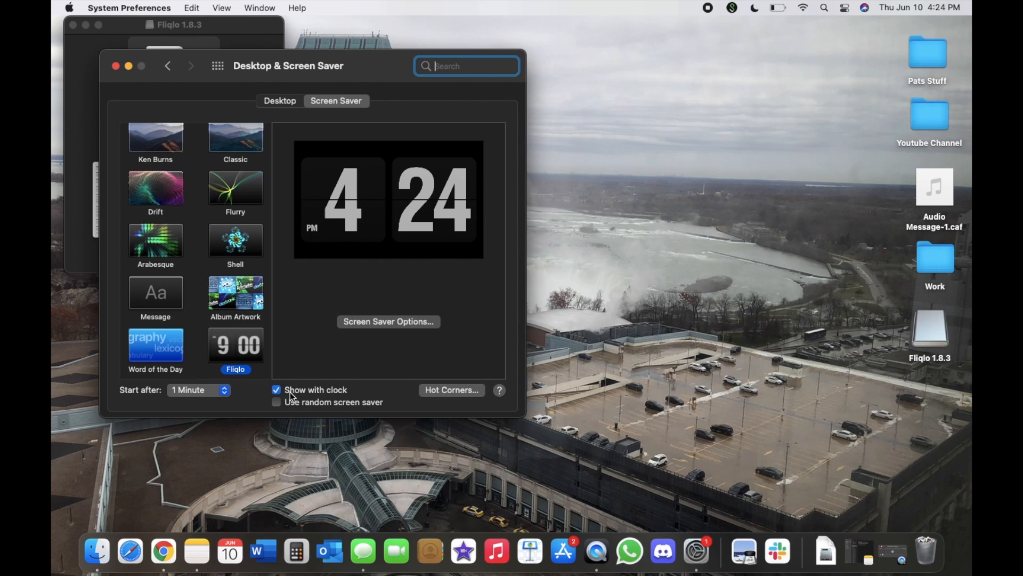
mouse_move(216, 397)
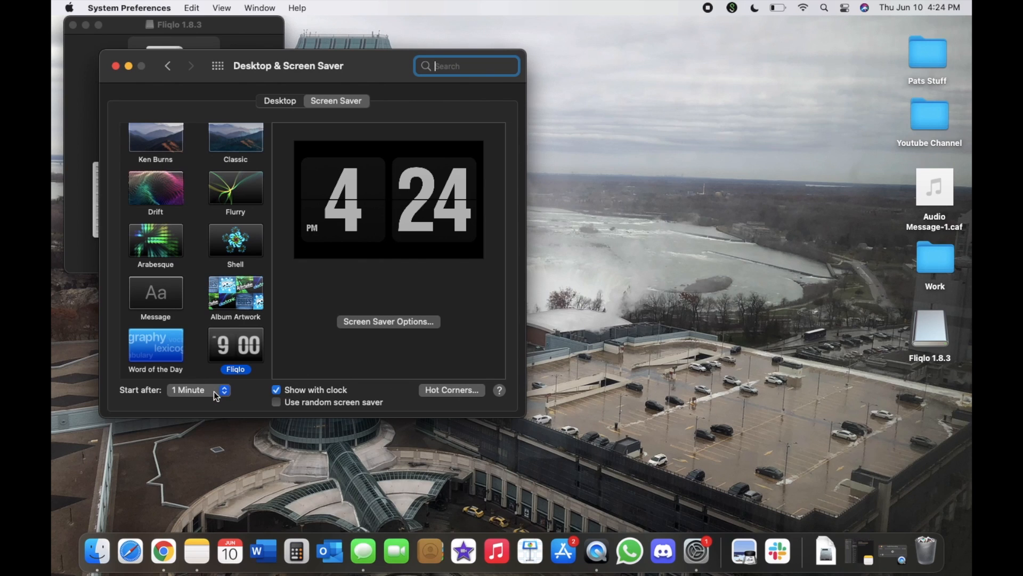
click(198, 390)
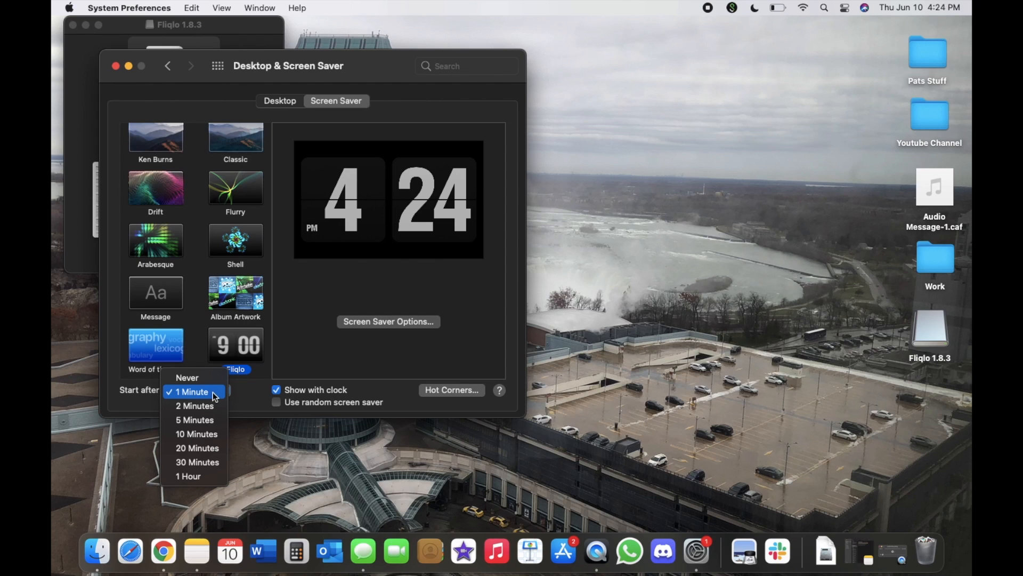
click(193, 391)
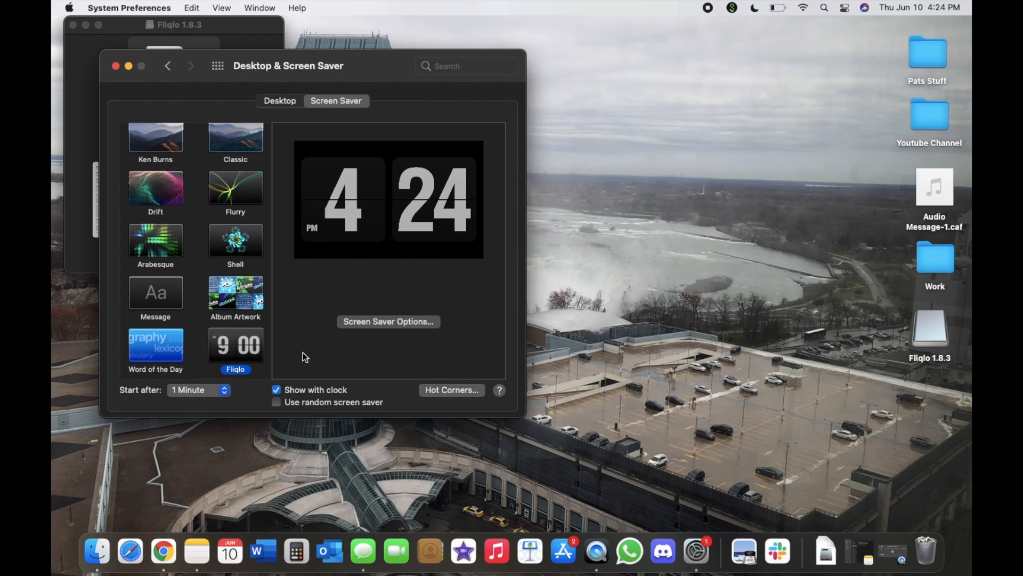
mouse_move(157, 167)
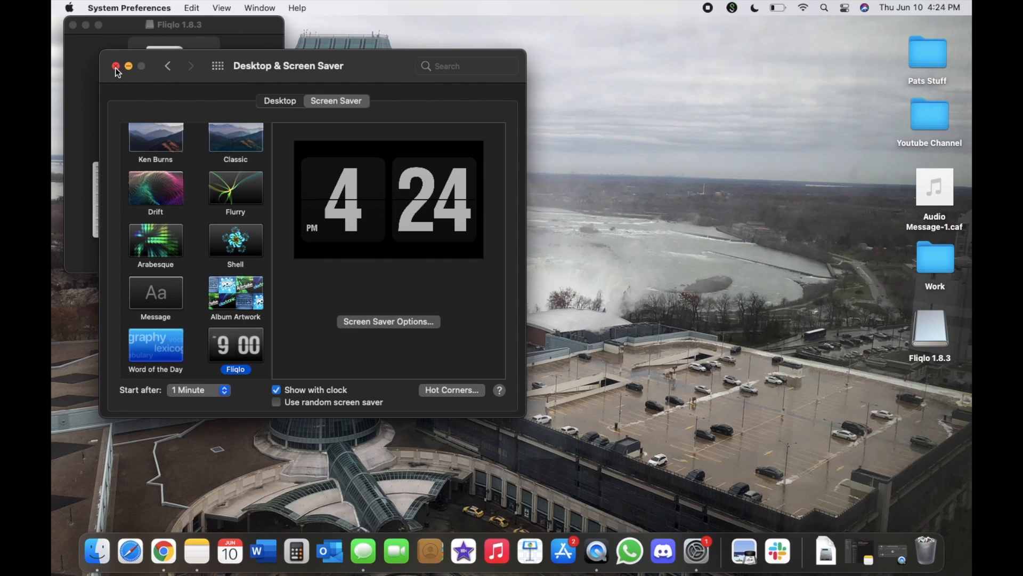
click(116, 65)
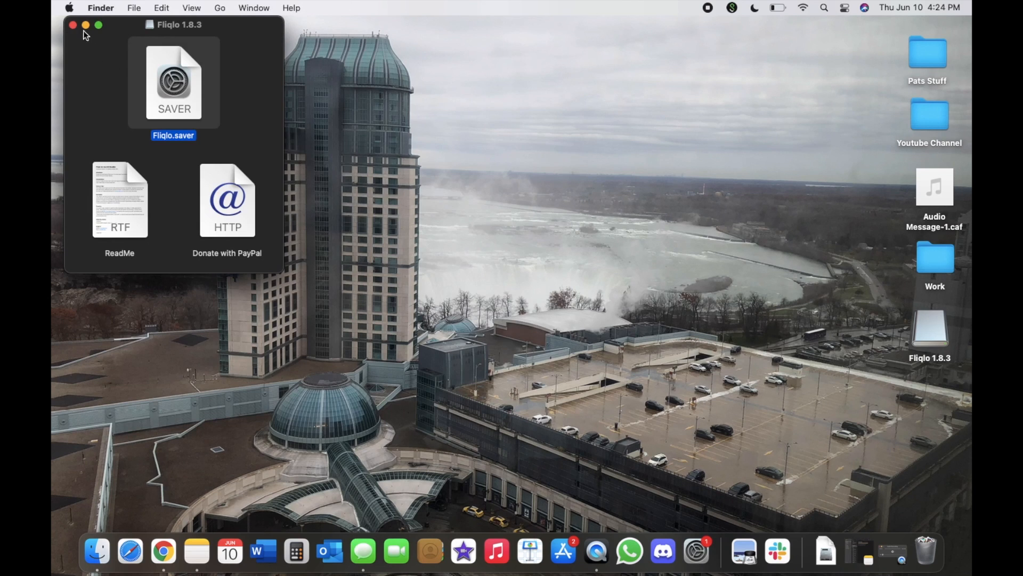
Step: Close the disk image window and eject the Fliqlo 1.8.3 disk via the Dock
click(73, 25)
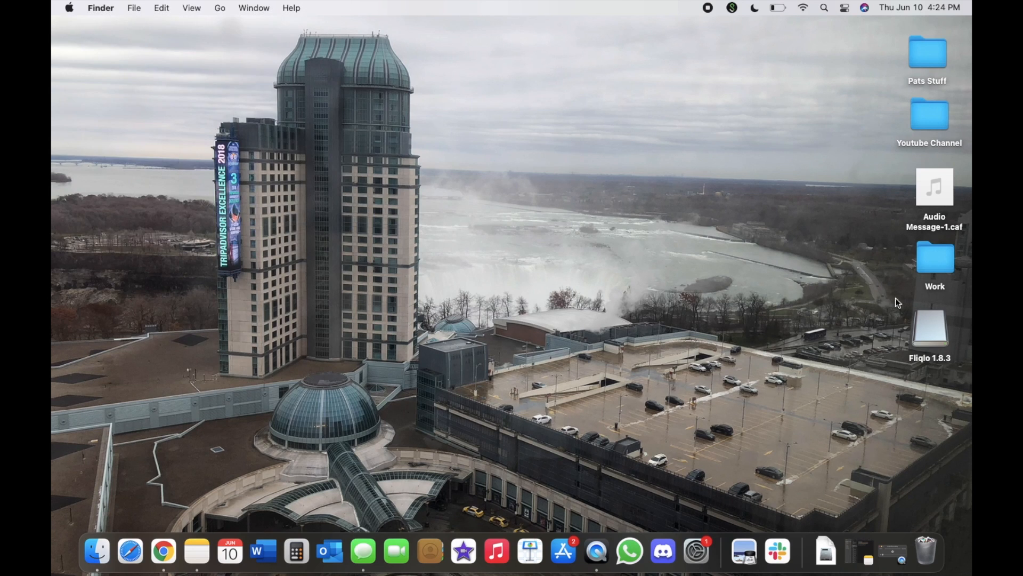
mouse_move(958, 381)
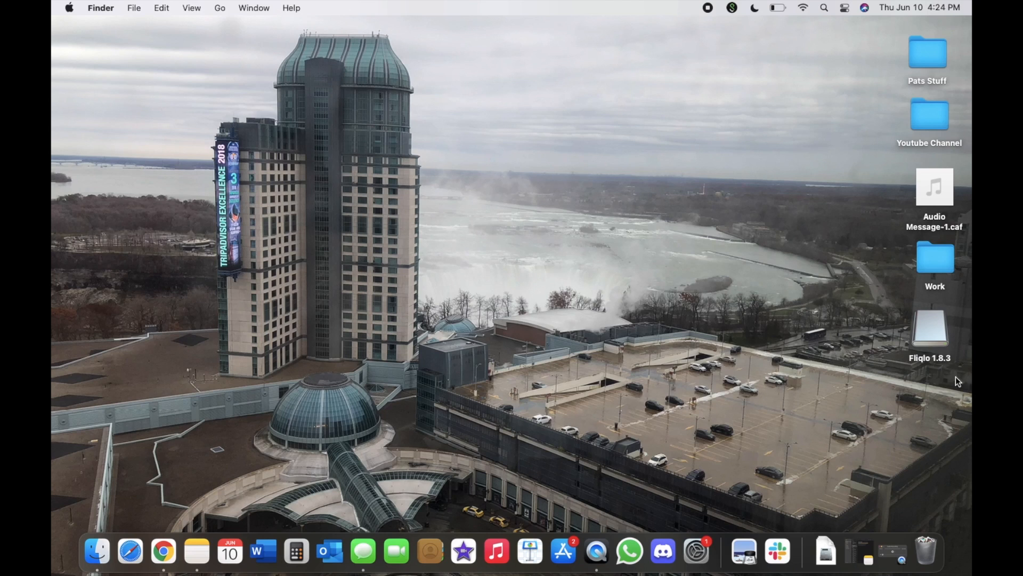
mouse_move(929, 337)
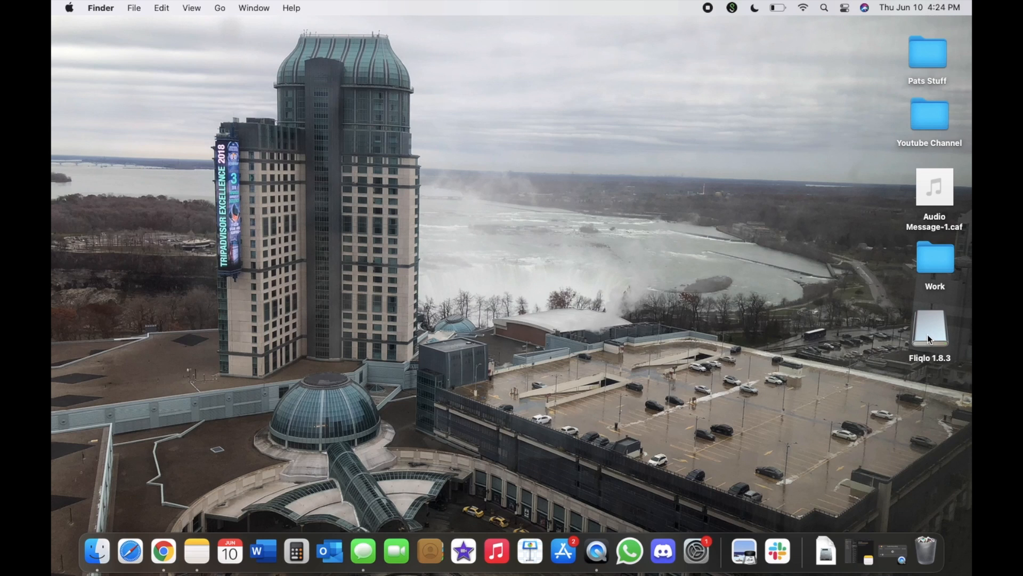
drag(929, 328, 932, 424)
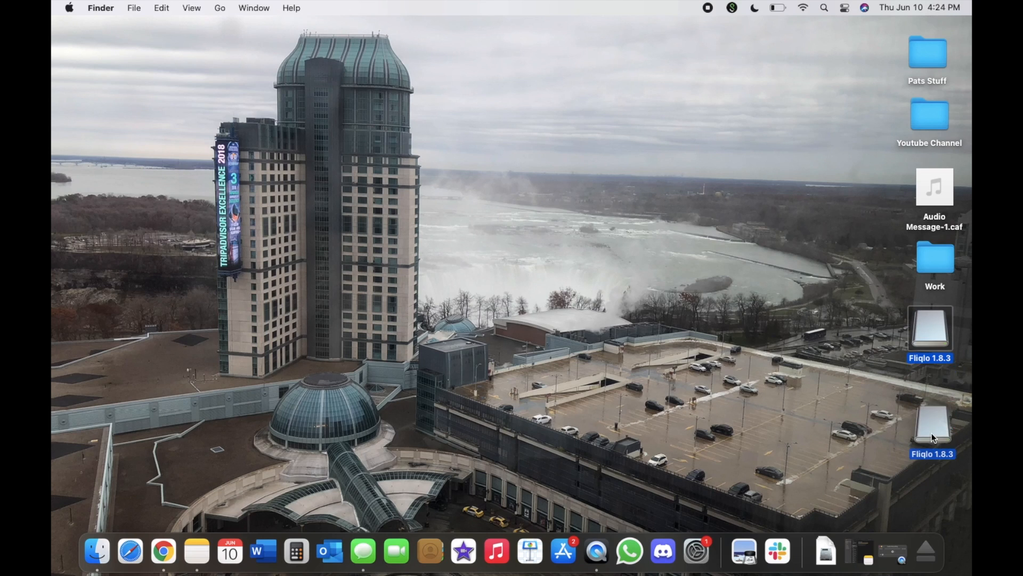
drag(931, 424, 931, 538)
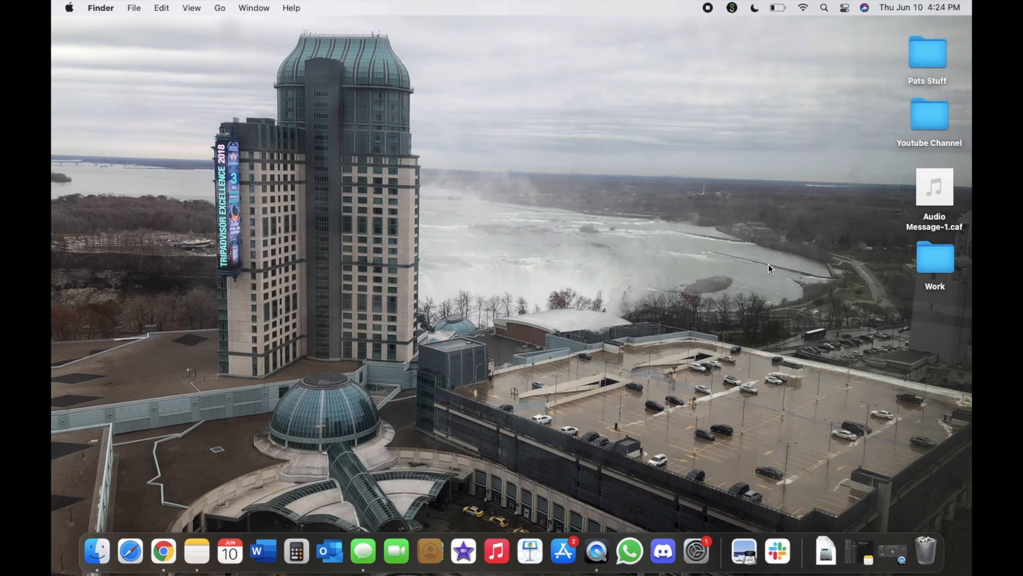
mouse_move(612, 224)
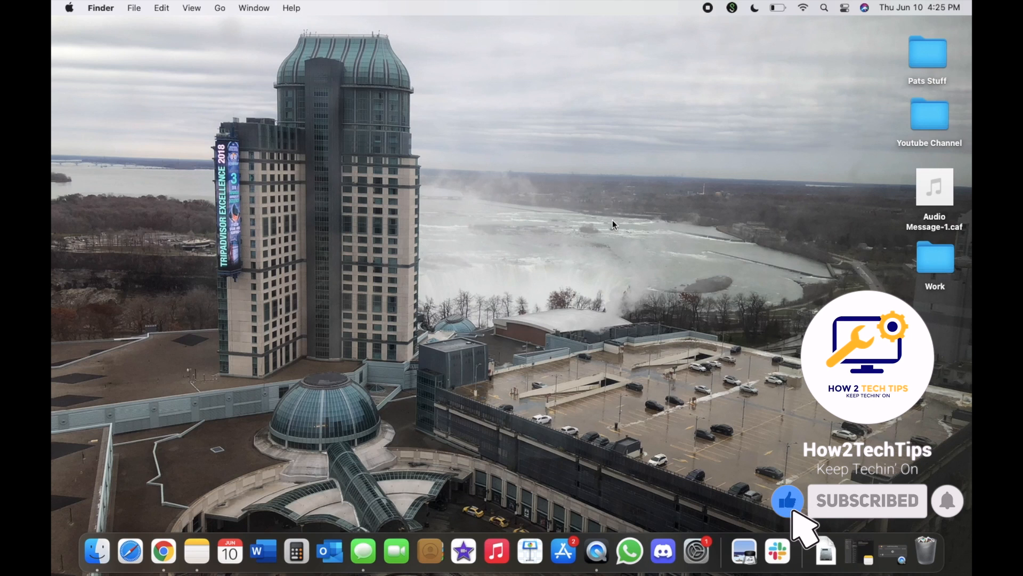
mouse_move(949, 501)
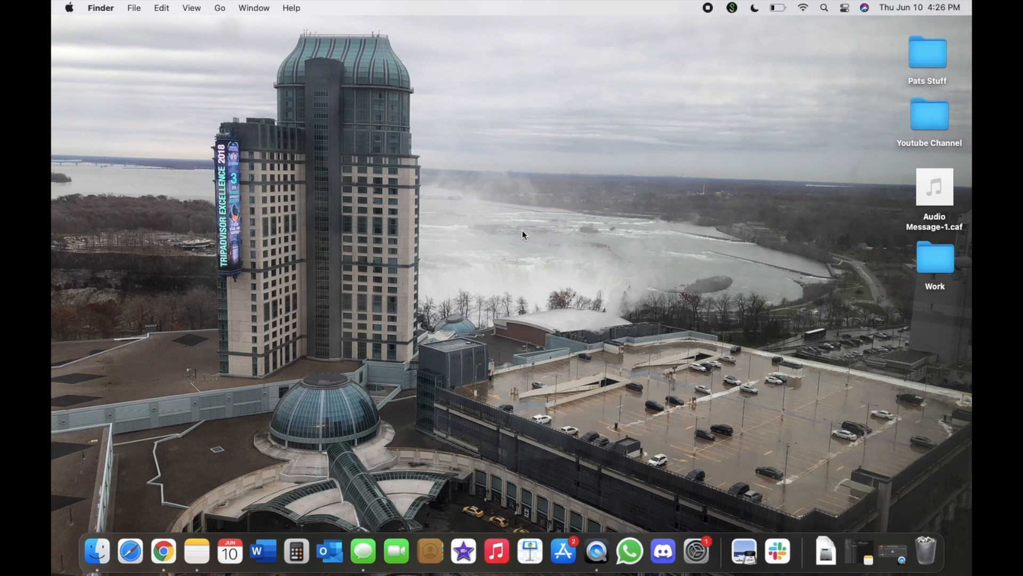
mouse_move(412, 204)
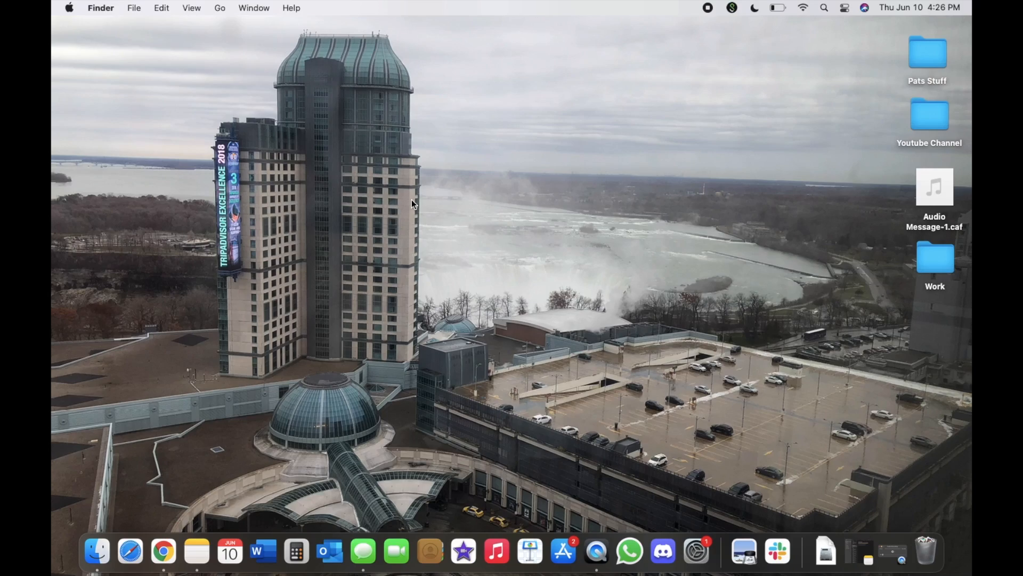